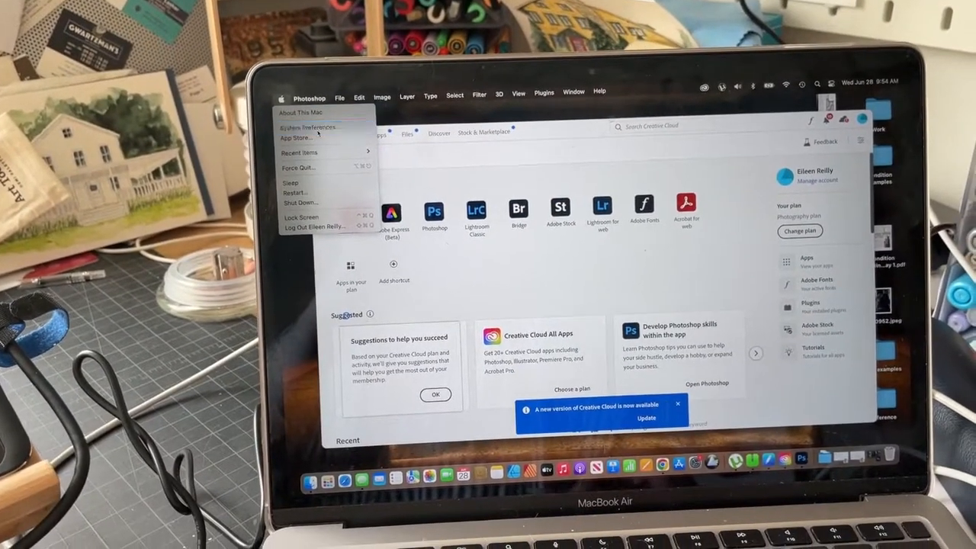
Launch System Preferences from the Apple menu and go to the Displays pane
left_click(304, 127)
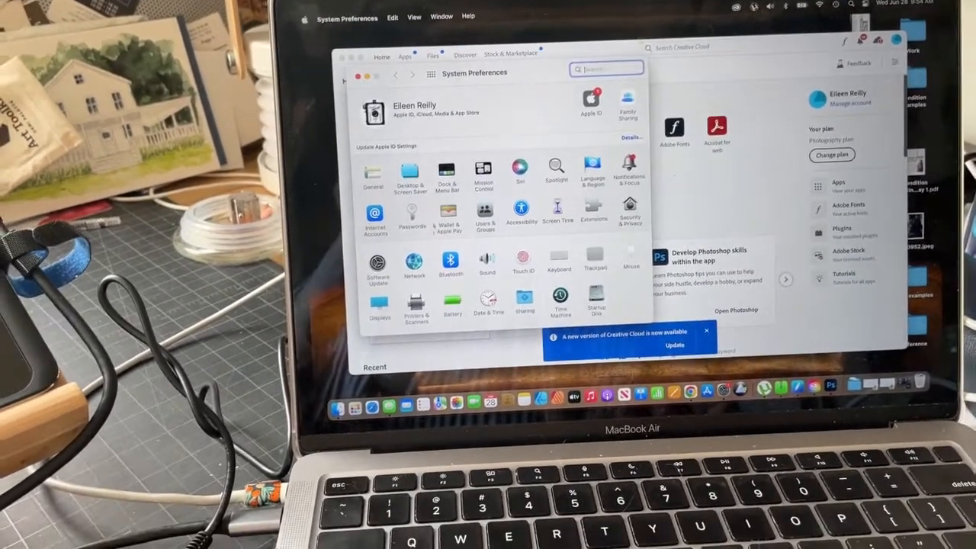
left_click(378, 302)
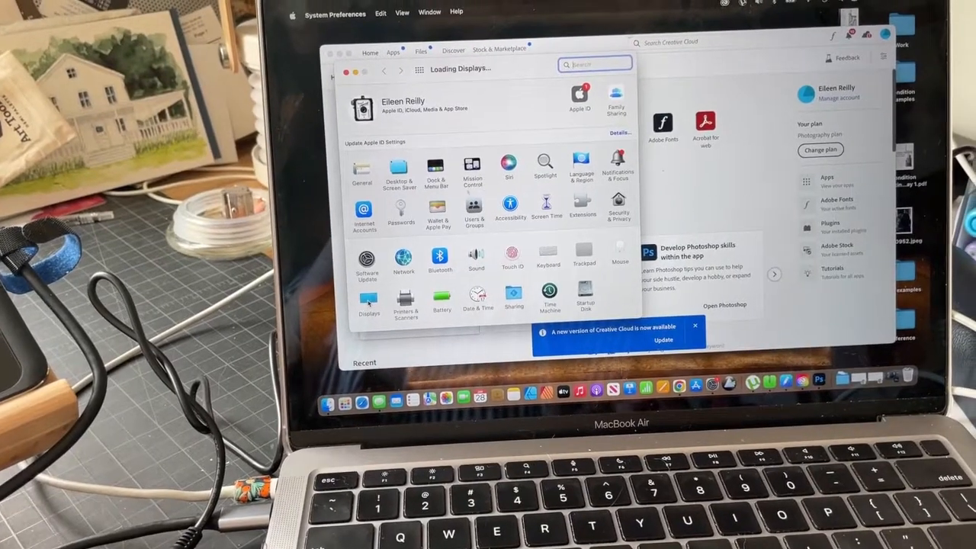
left_click(369, 302)
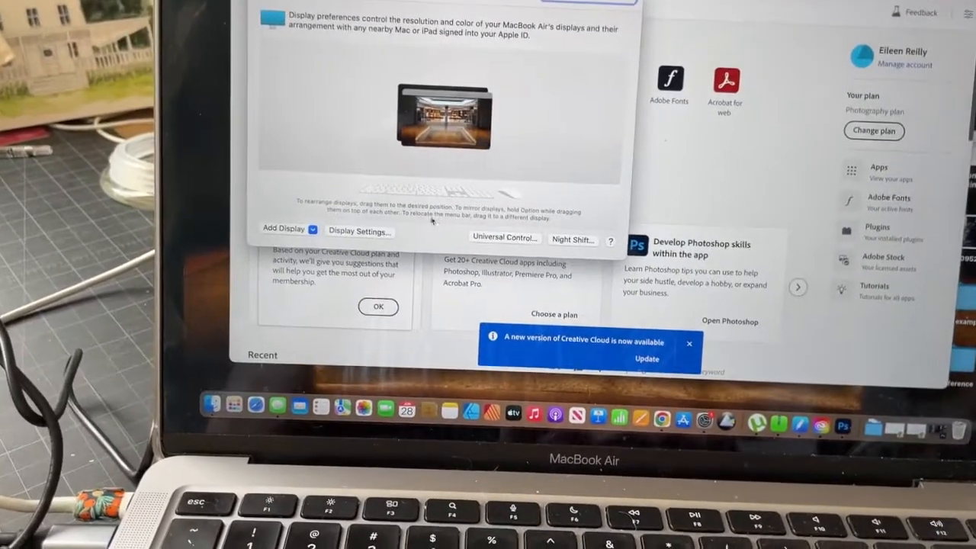
In Display Settings, set Kamvas Pro 16 to Mirror for Built-in Retina Display, confirm with Done, and quit preferences
left_click(360, 232)
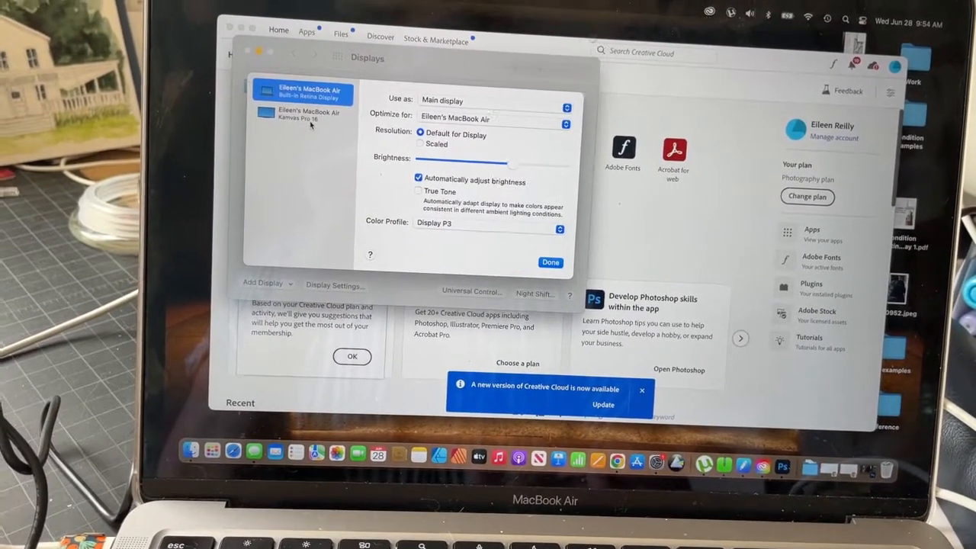
left_click(308, 116)
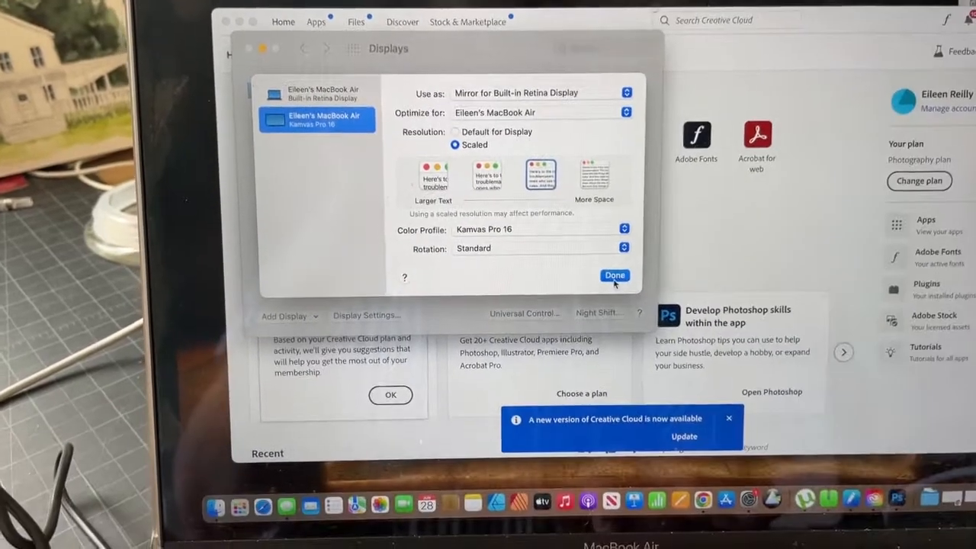
left_click(614, 274)
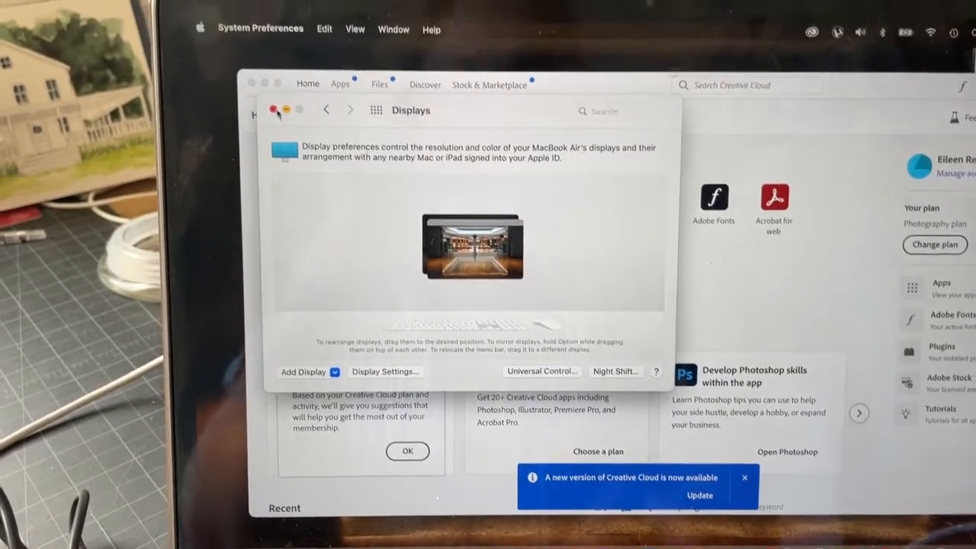
left_click(273, 110)
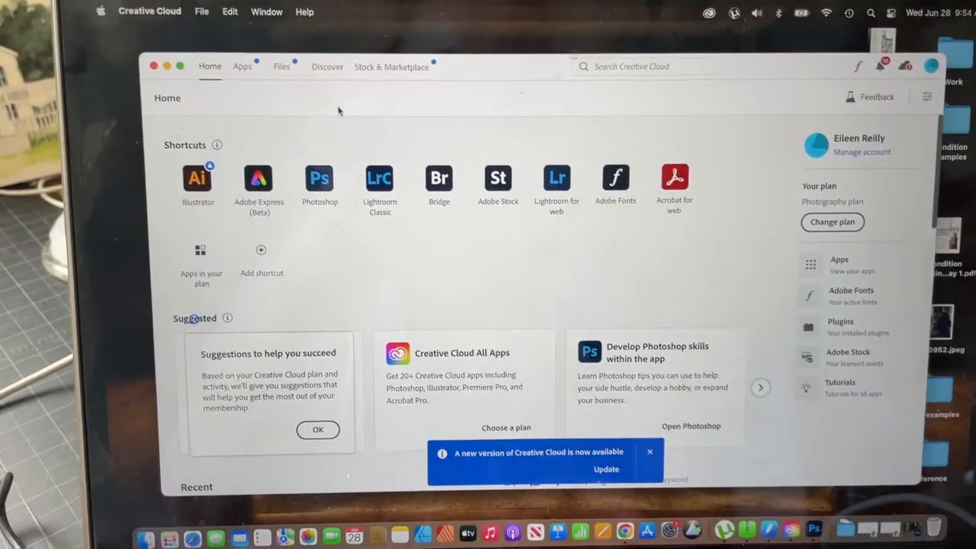